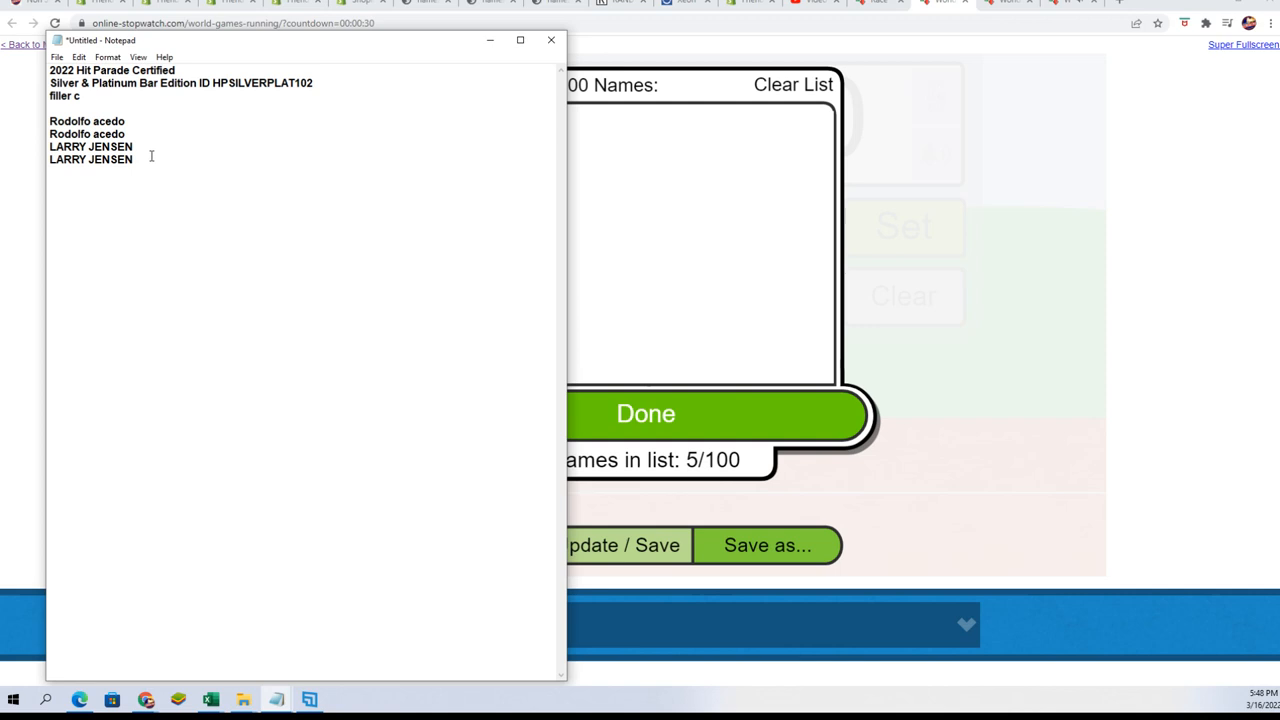
Copy the four race names from the Notepad list.
{"action": "right_click", "coordinate": [70, 140]}
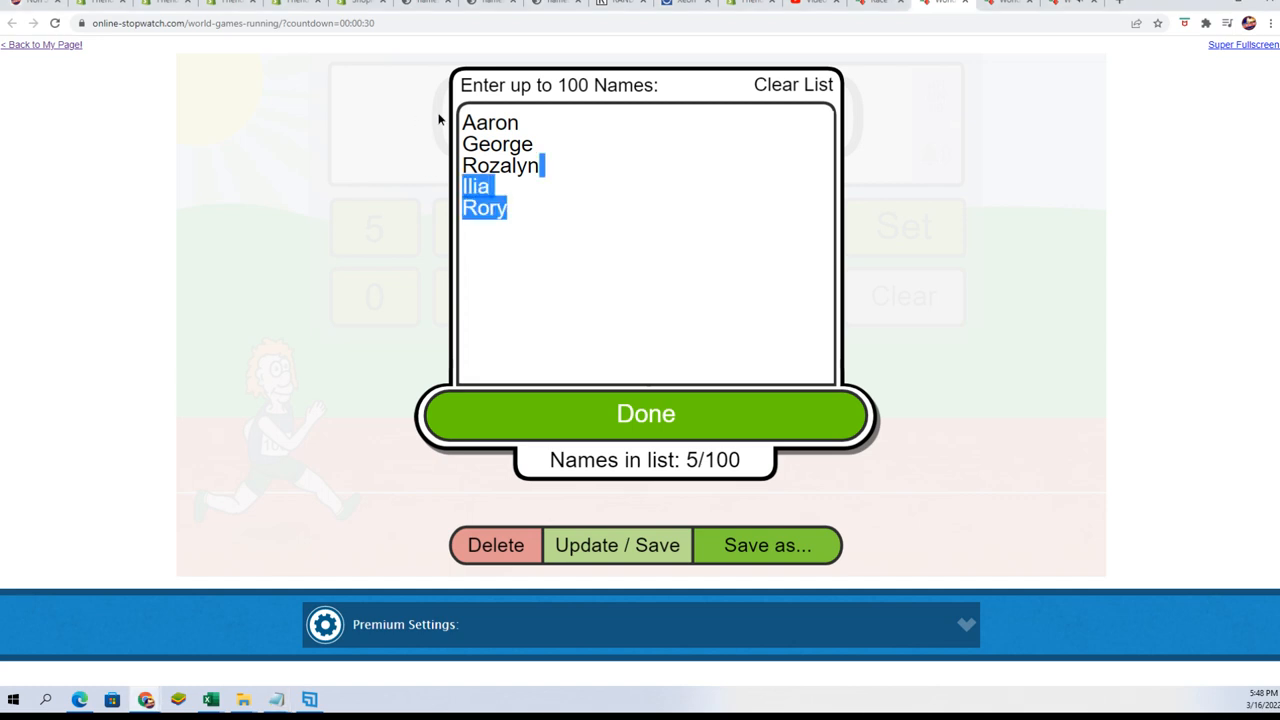
{"action": "left_click", "coordinate": [792, 84]}
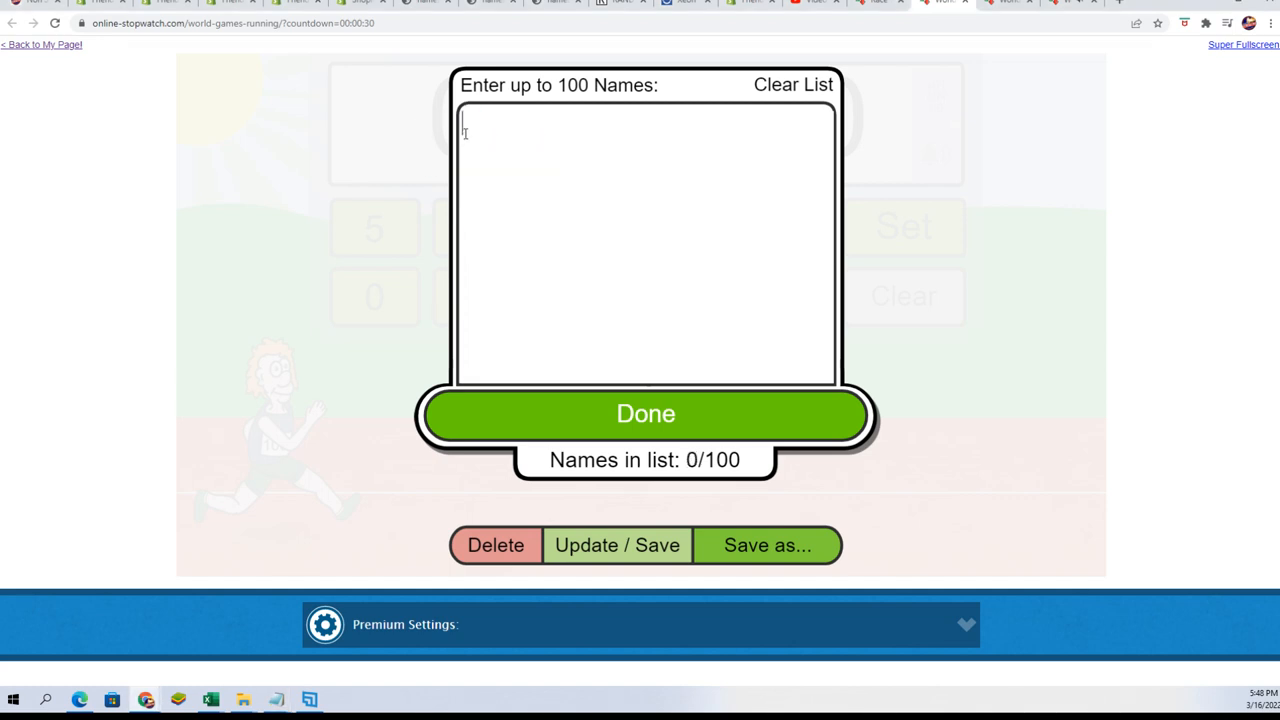
{"action": "type", "text": "Rodolfo acedo"}
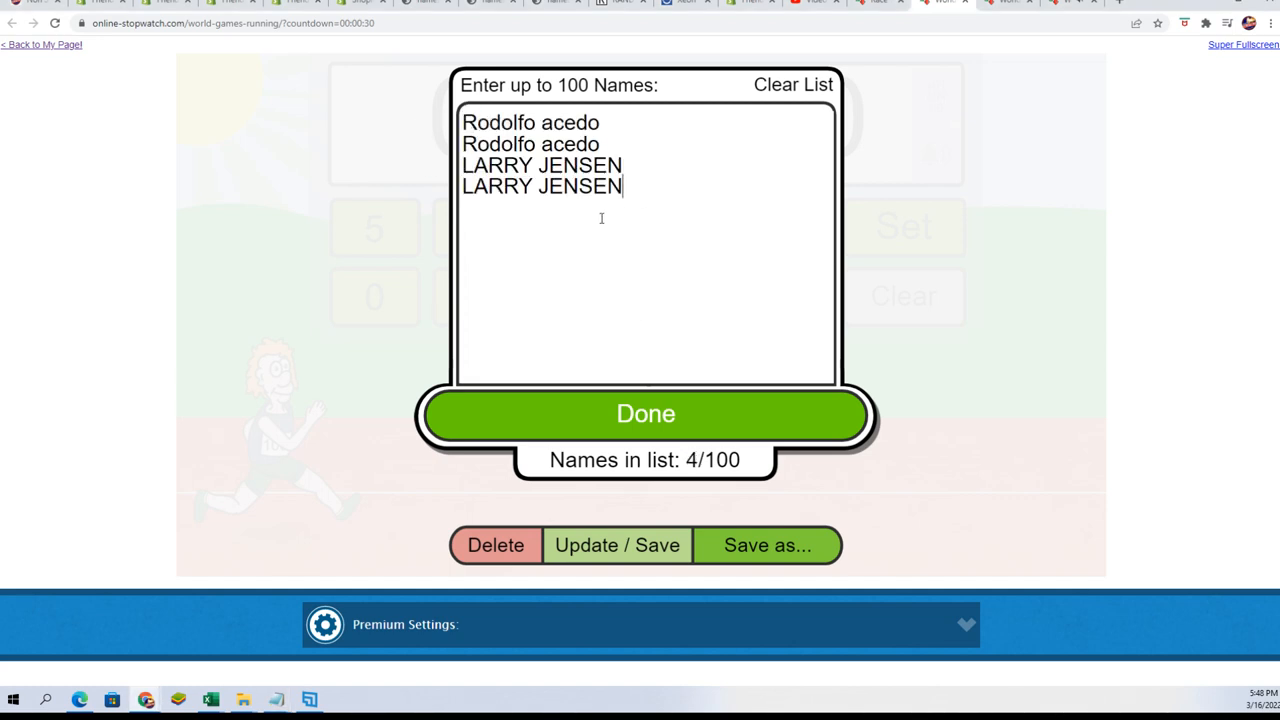
{"action": "left_click", "coordinate": [645, 414]}
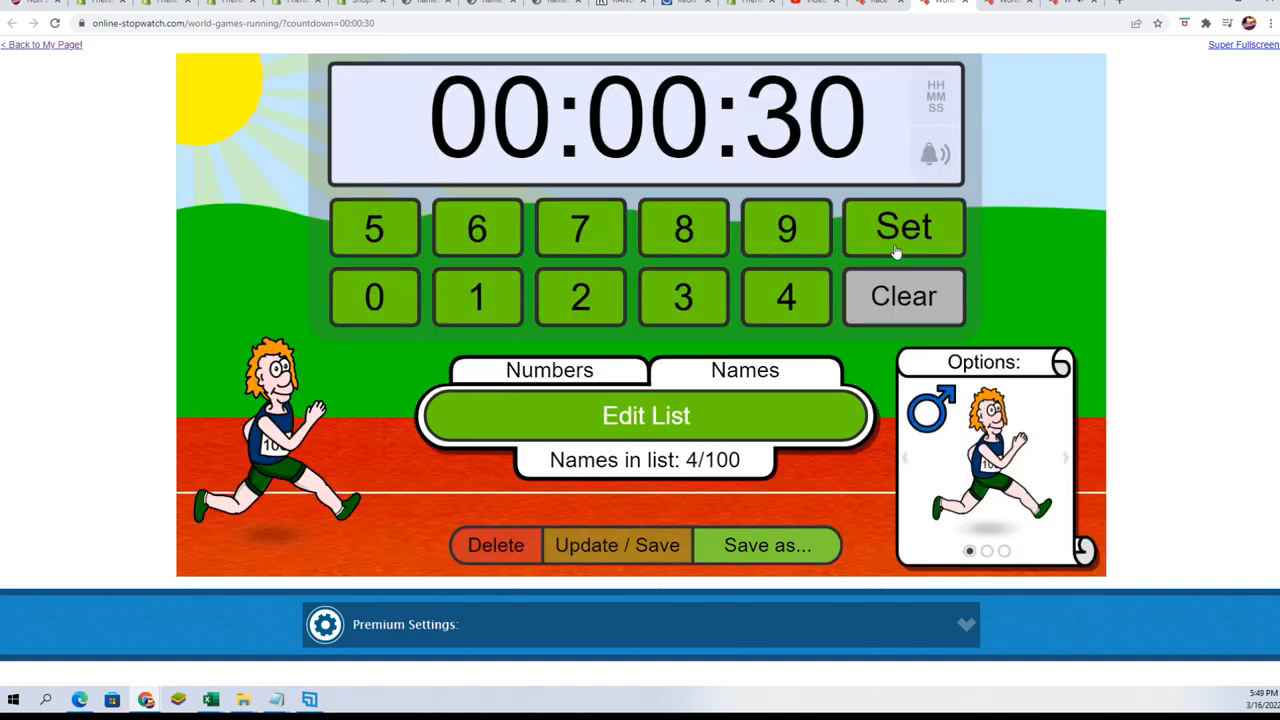
Load the race with the four names, shuffle the characters twice, and go full screen.
{"action": "left_click", "coordinate": [903, 227]}
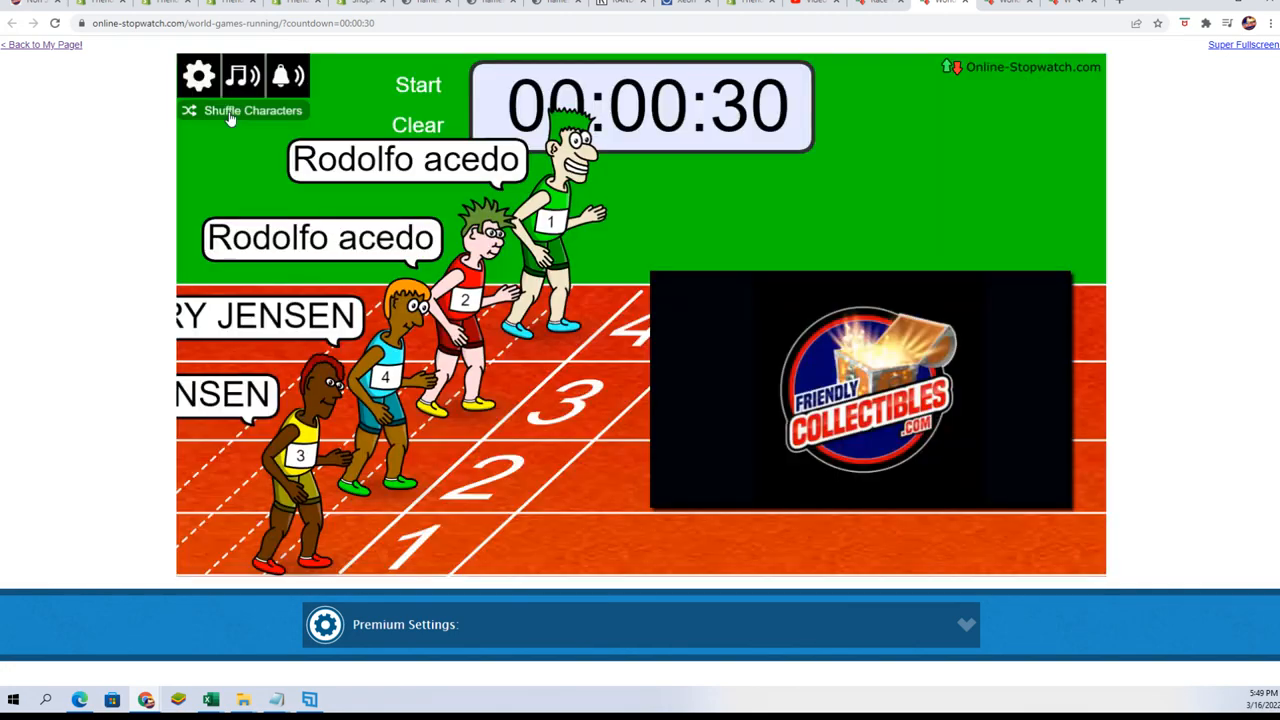
{"action": "left_click", "coordinate": [229, 110]}
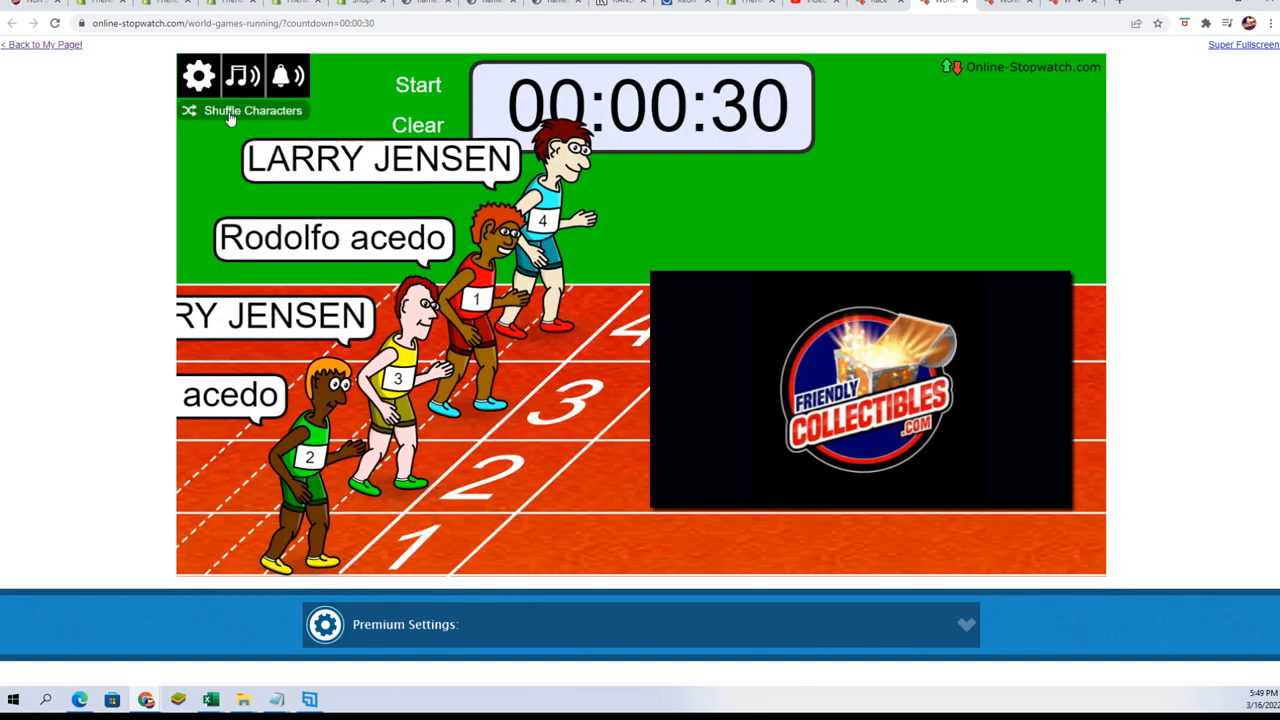
{"action": "left_click", "coordinate": [1243, 43]}
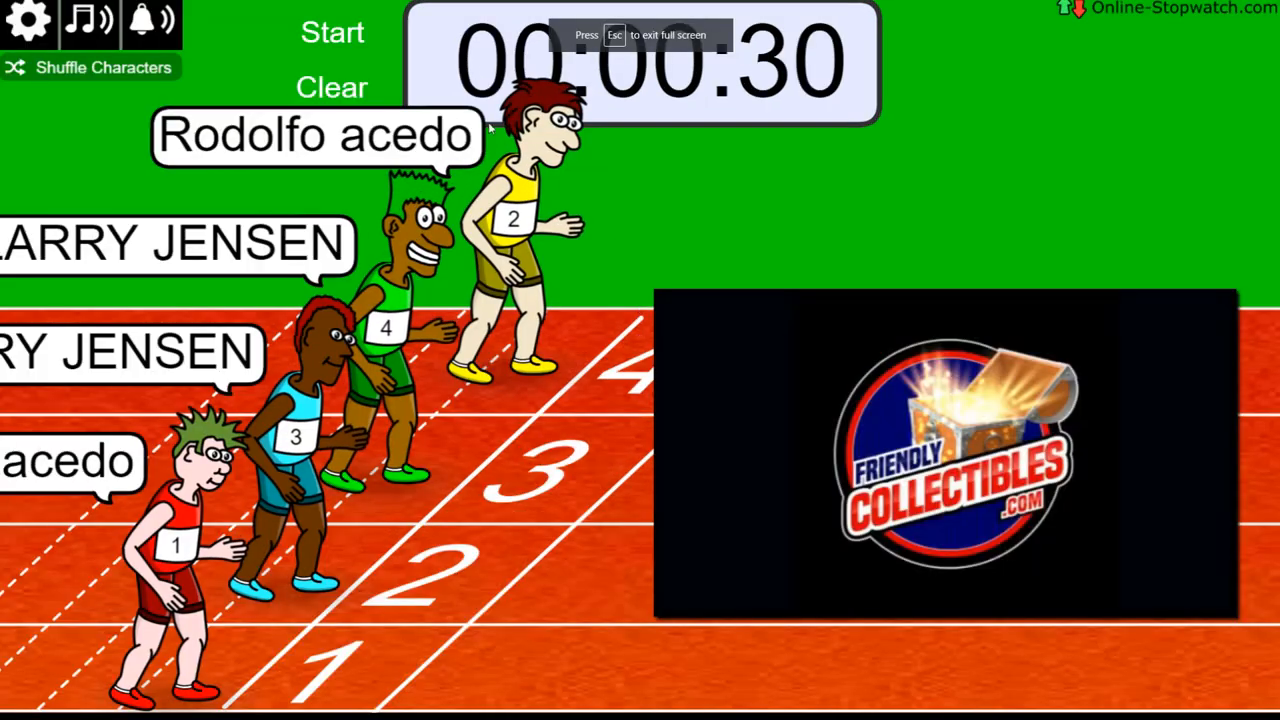
{"action": "left_click", "coordinate": [335, 33]}
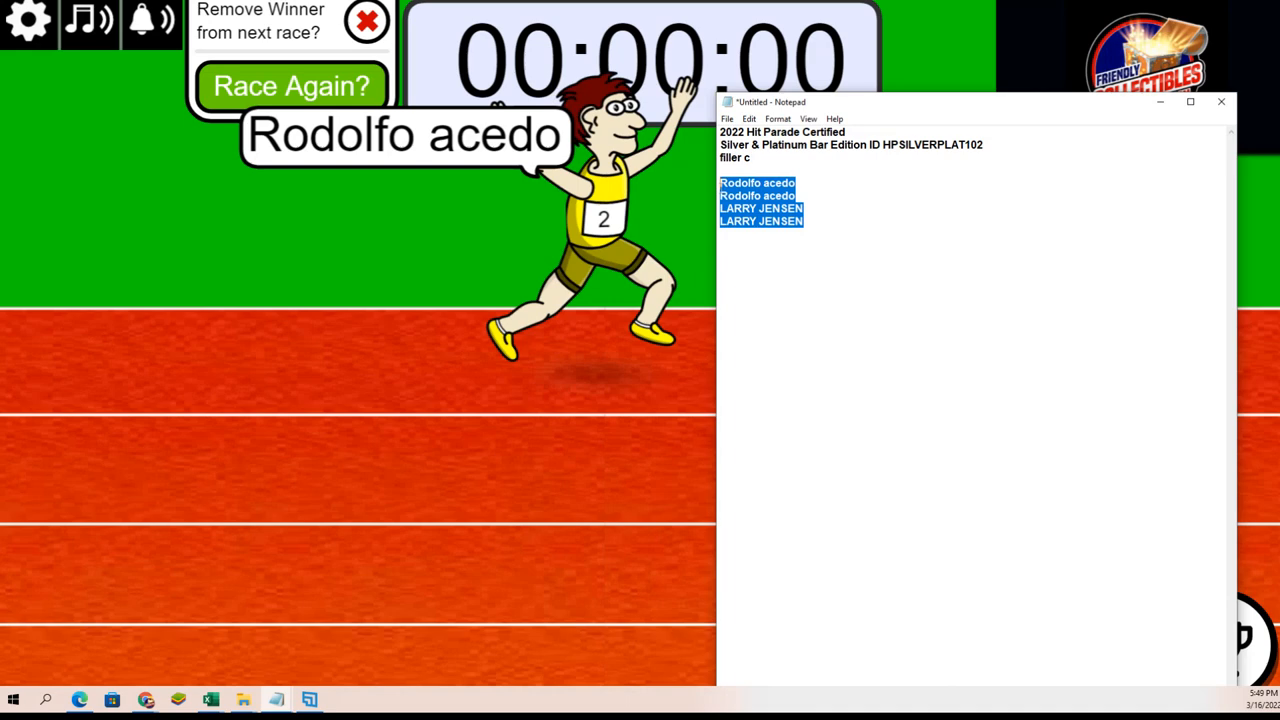
{"action": "key", "text": "Delete"}
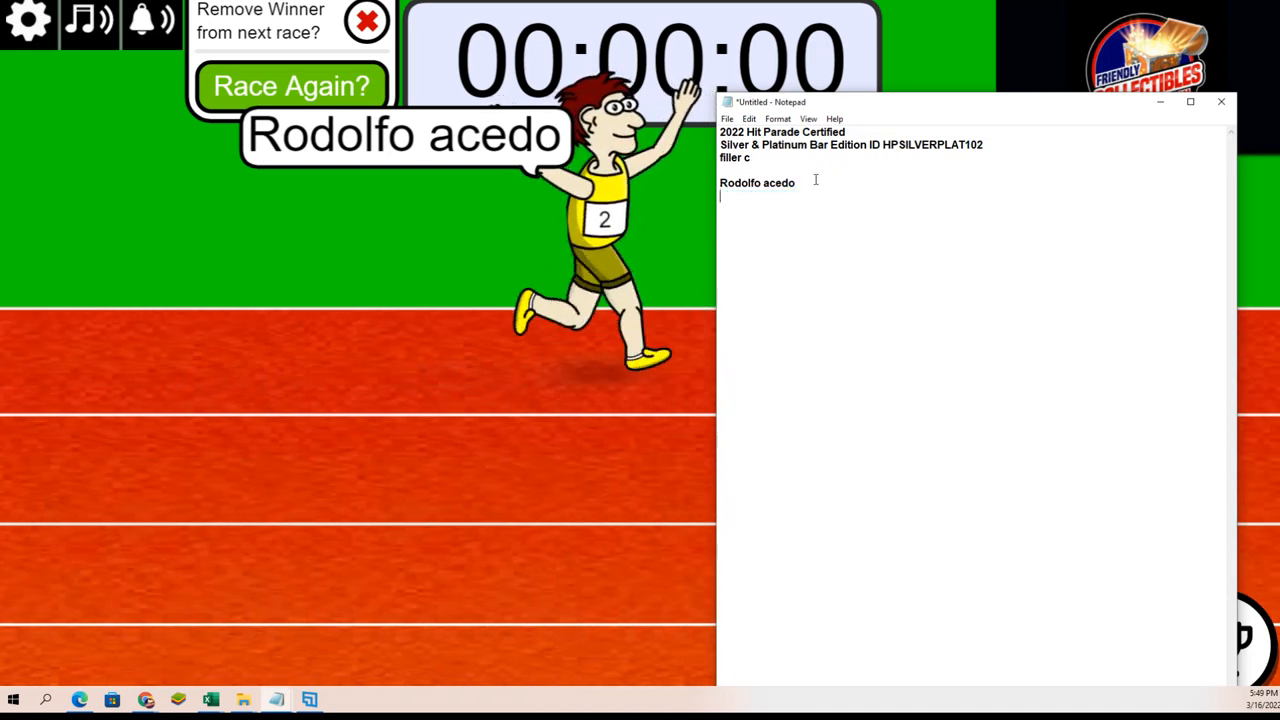
{"action": "double_click", "coordinate": [730, 158]}
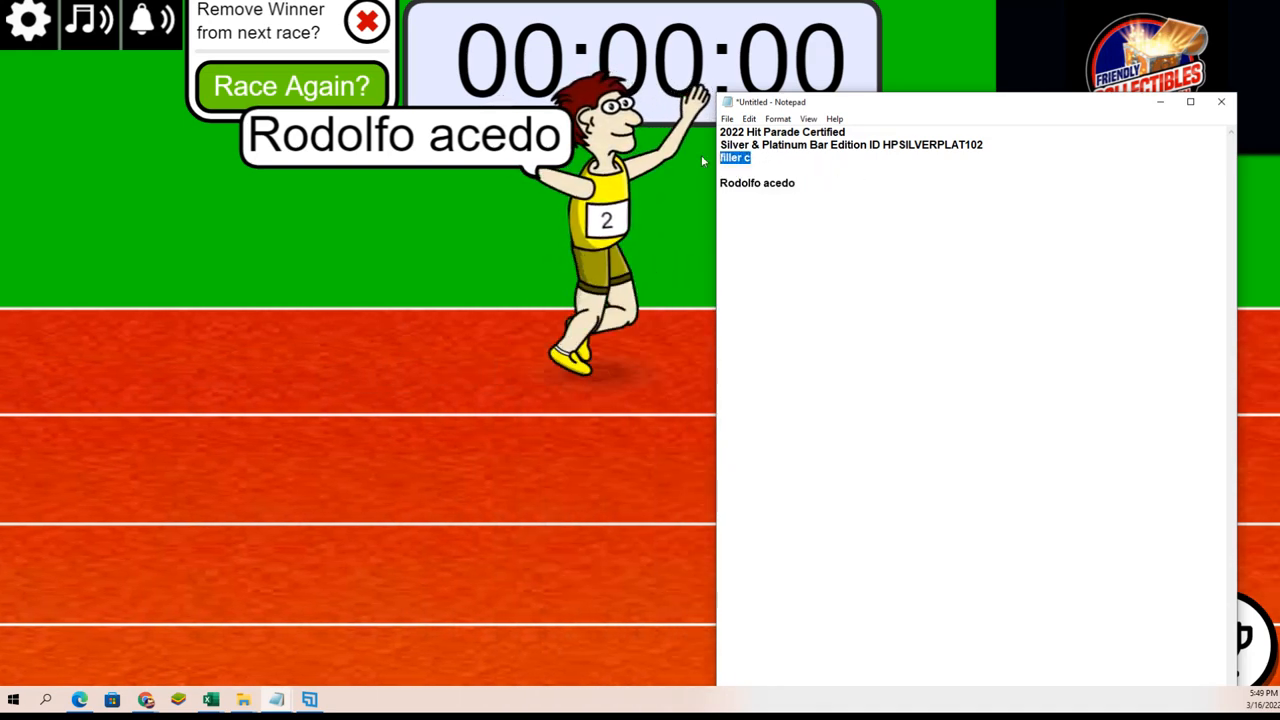